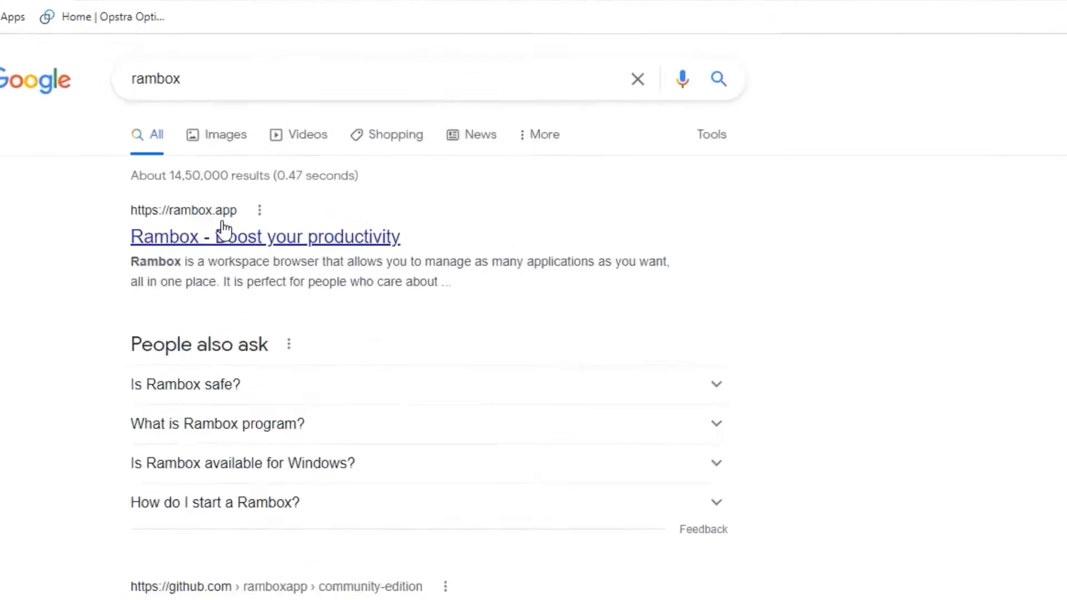
Open the 'Rambox - Boost your productivity' rambox.app result from the Google results.
left_click(265, 237)
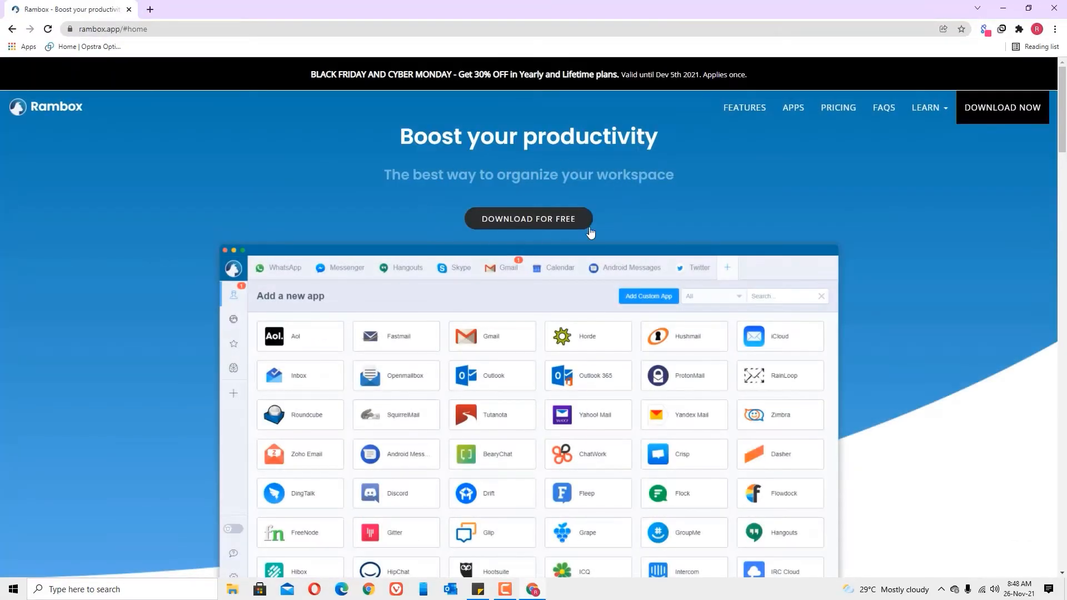
mouse_move(515, 231)
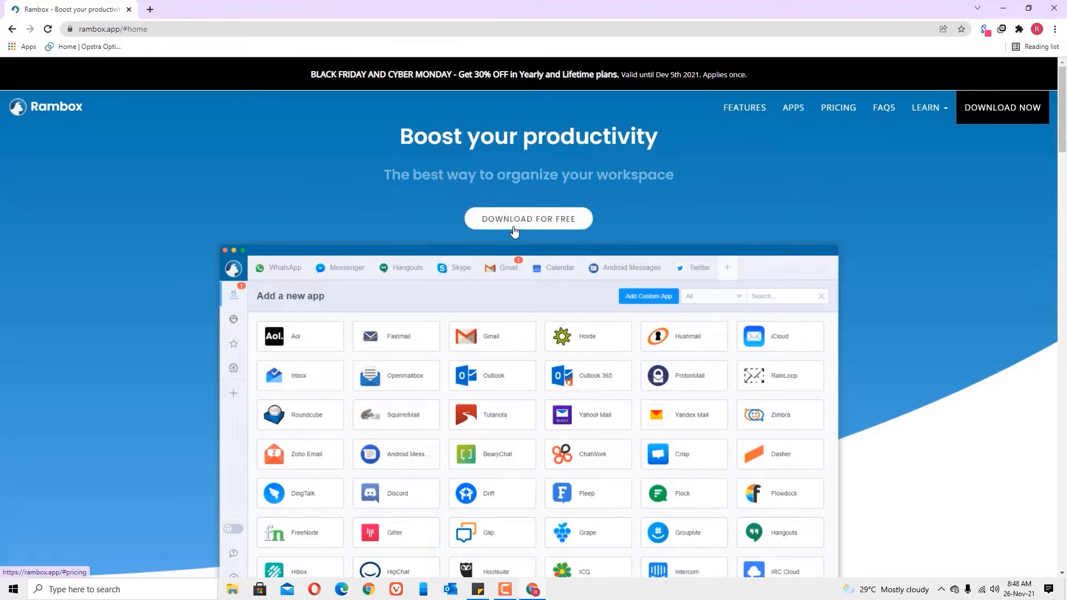
Go to Download for Free and browse the Community Edition, Pro and Enterprise plans.
left_click(838, 107)
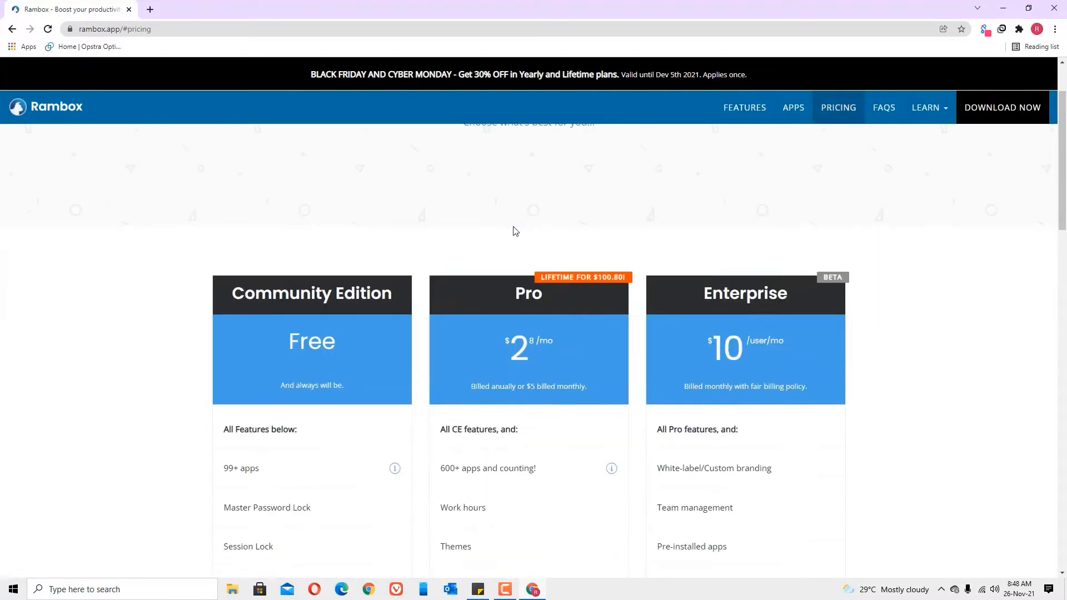
scroll("down", 3)
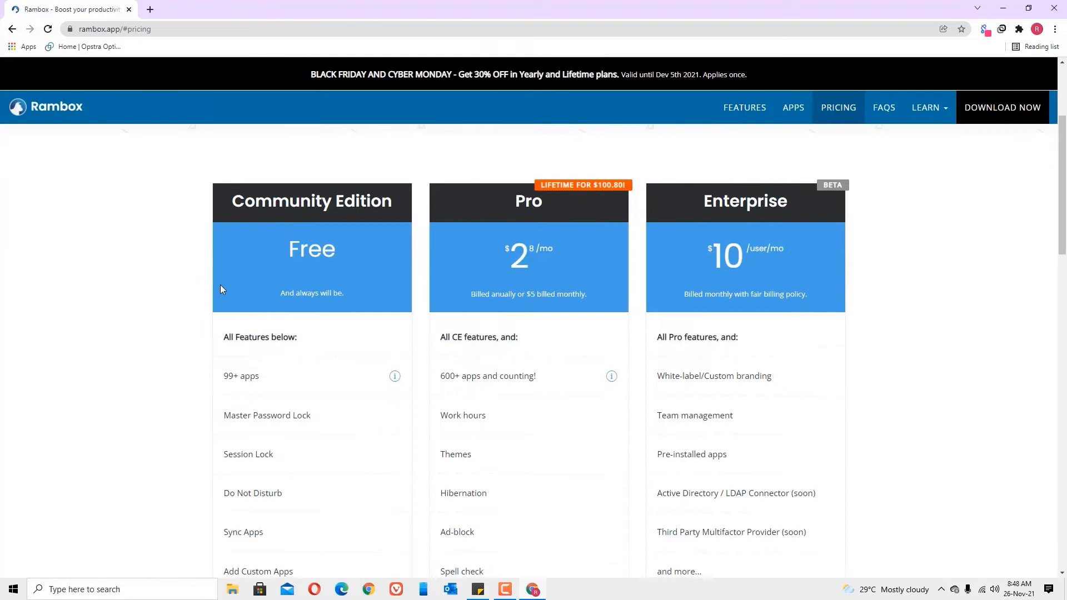
mouse_move(262, 281)
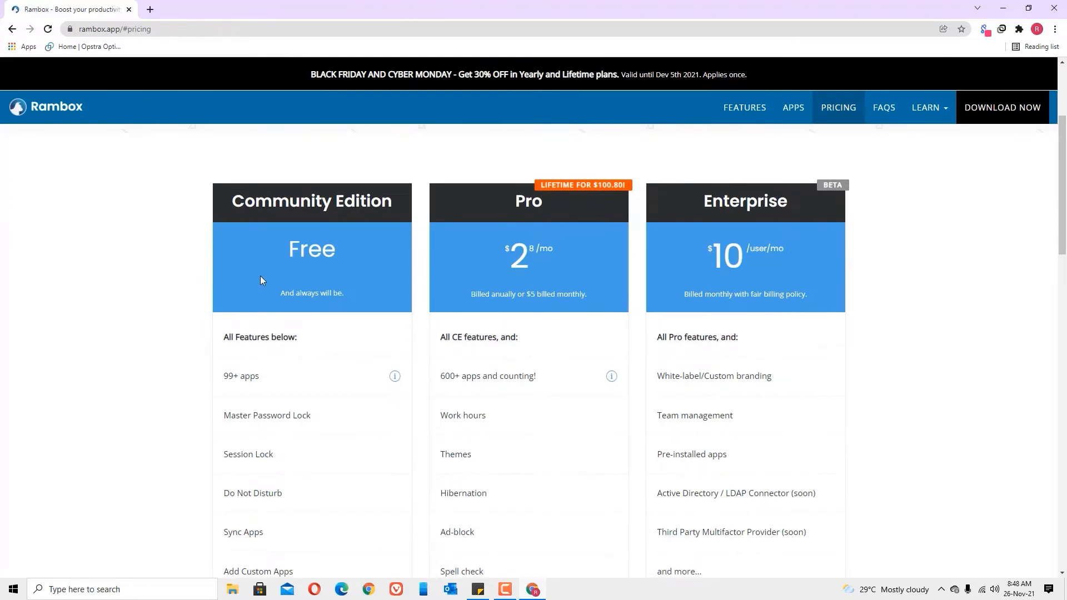
scroll("down", 3)
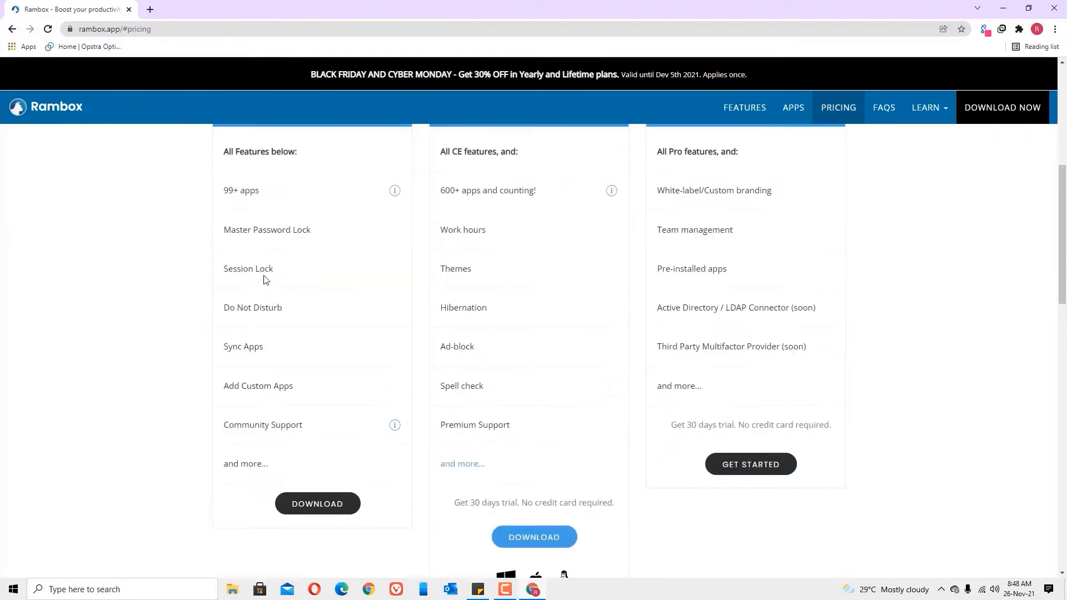
scroll("up", 3)
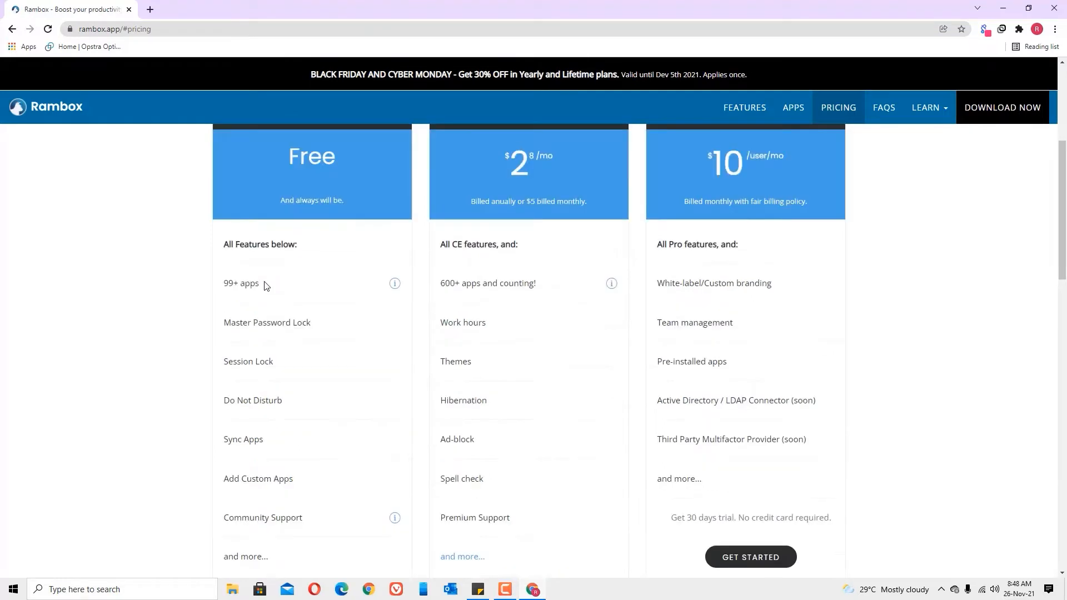
mouse_move(189, 300)
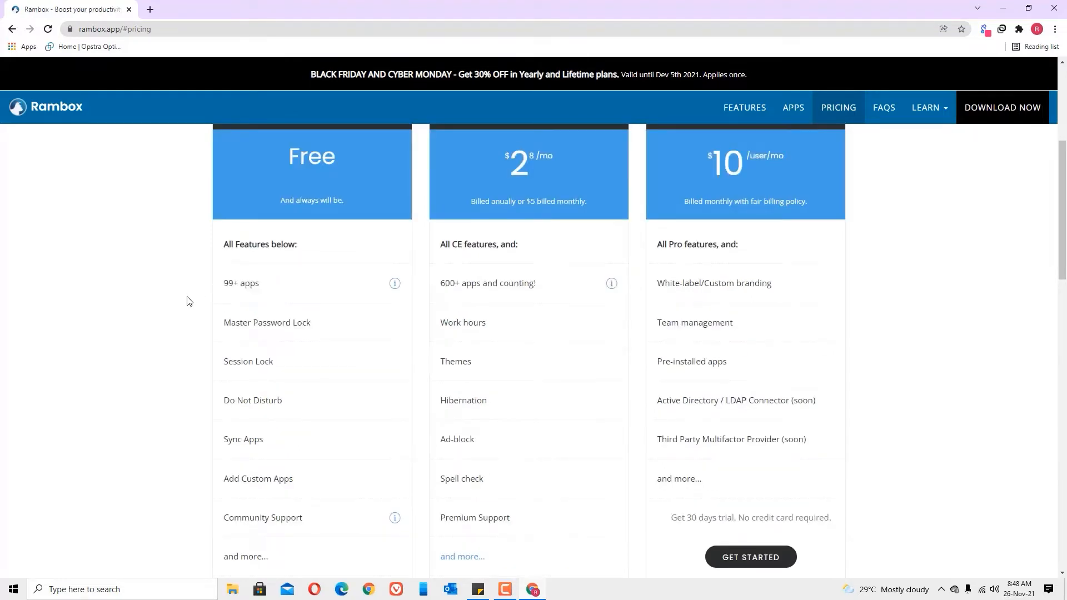
scroll("up", 3)
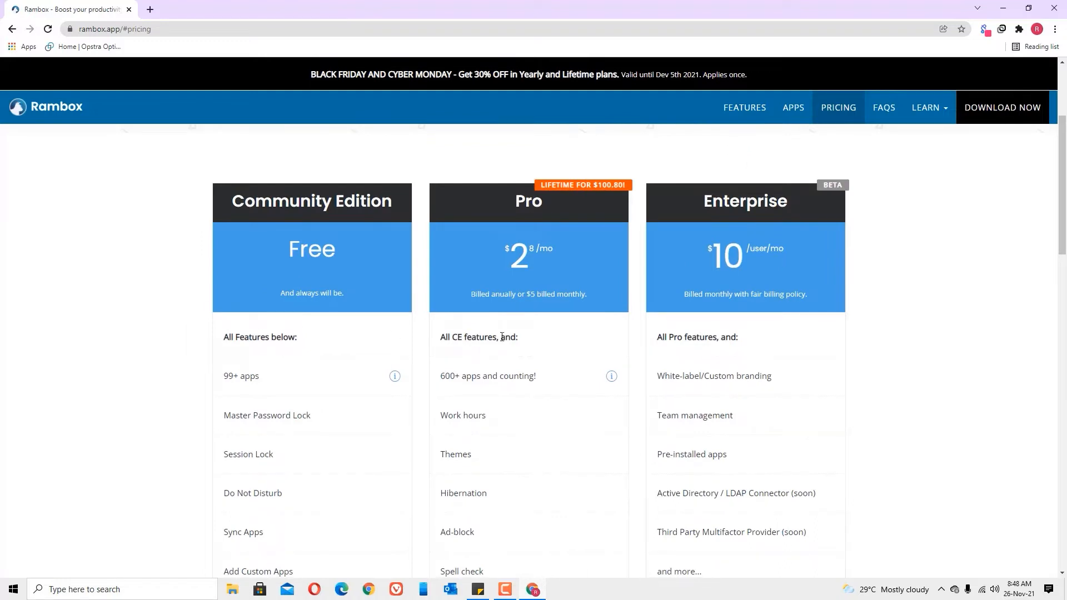
mouse_move(525, 281)
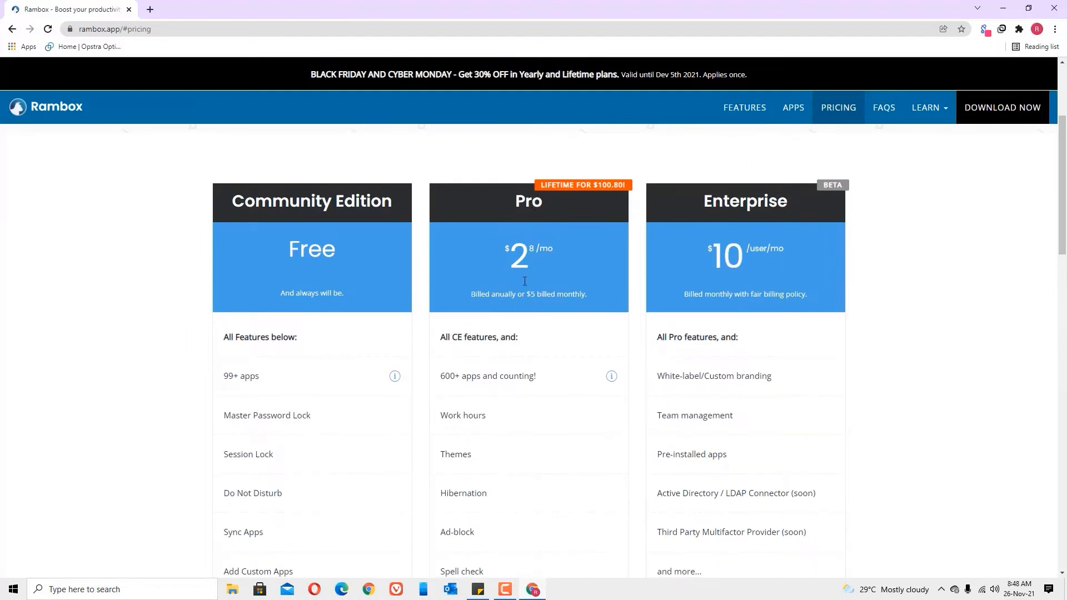
mouse_move(711, 227)
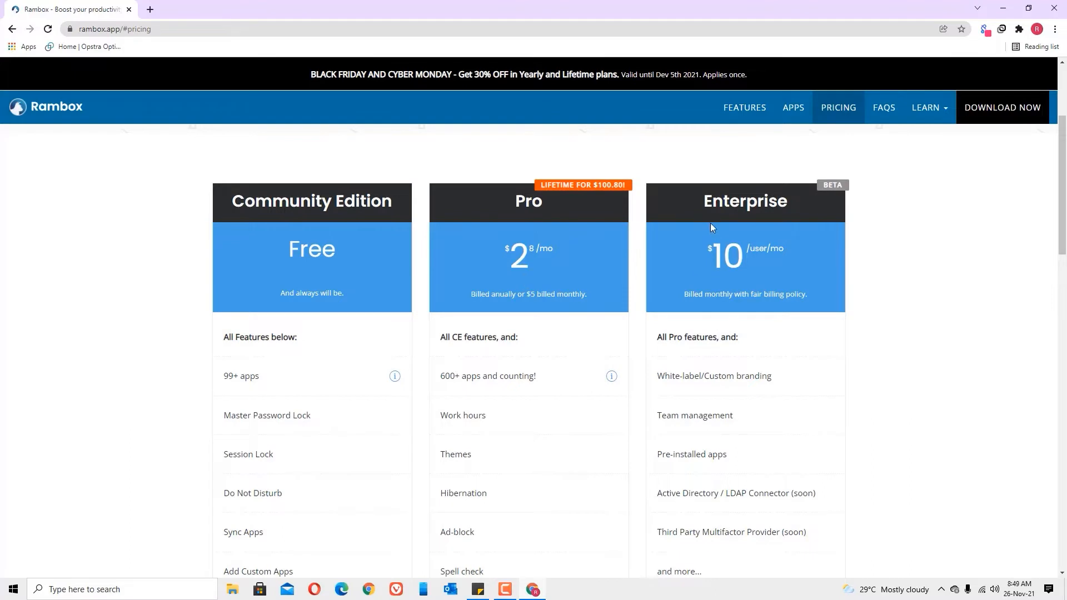
mouse_move(706, 223)
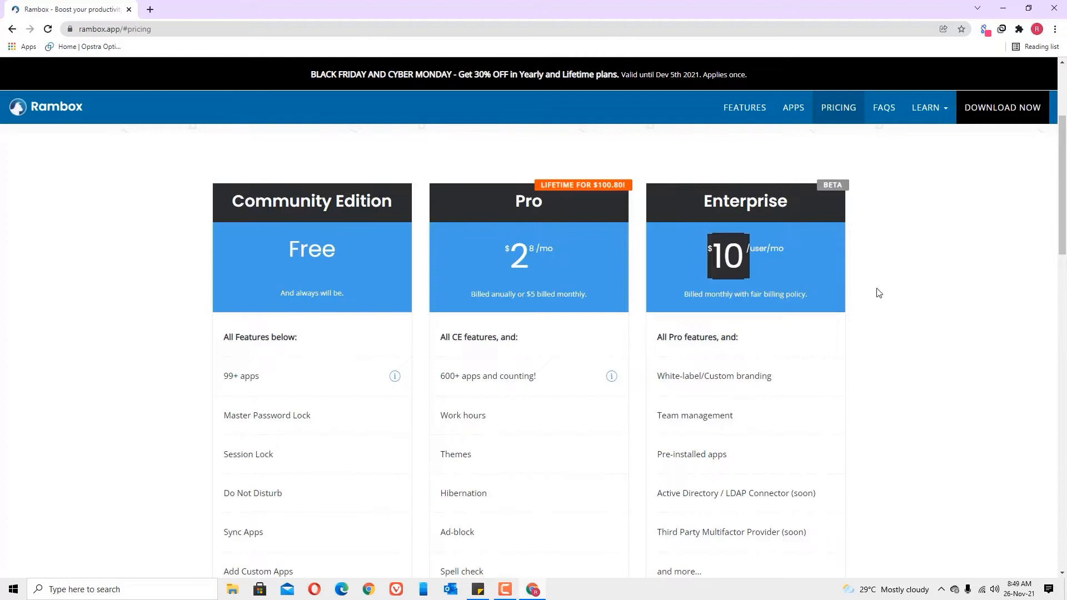
scroll("down", 3)
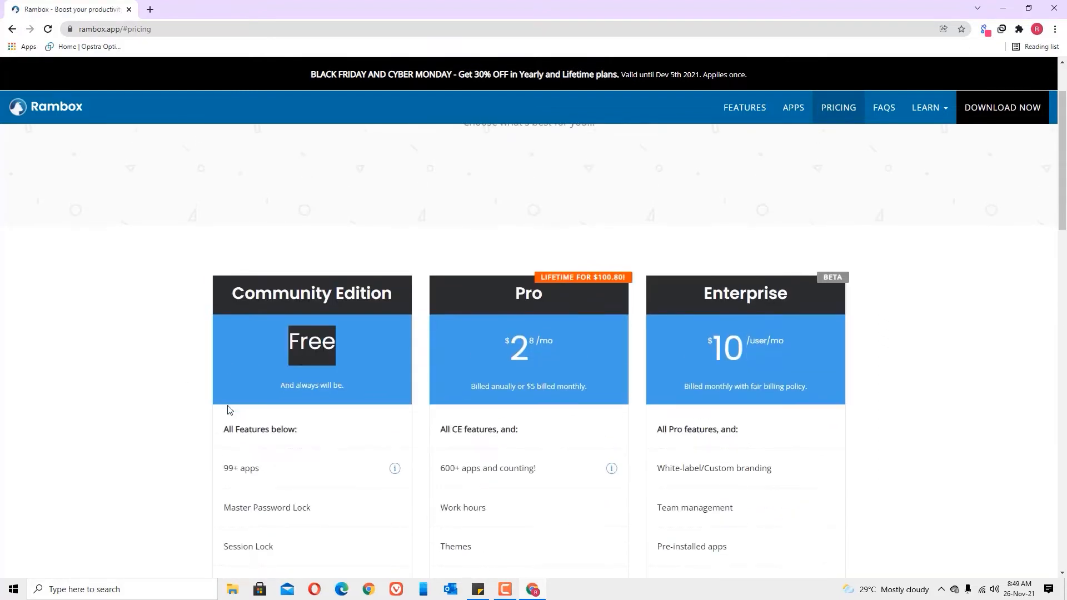
scroll("down", 3)
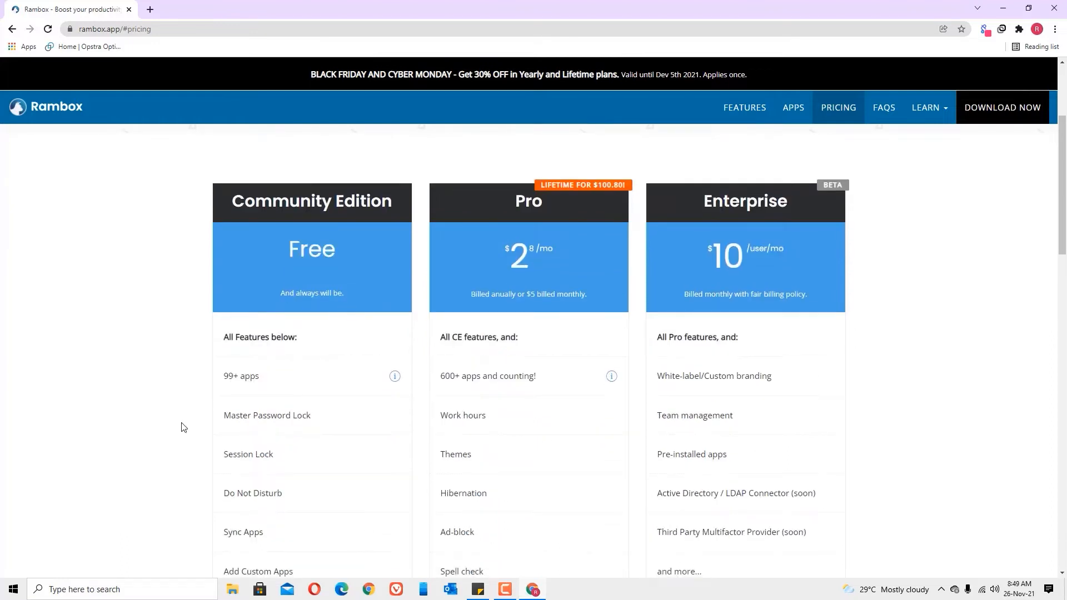
mouse_move(379, 439)
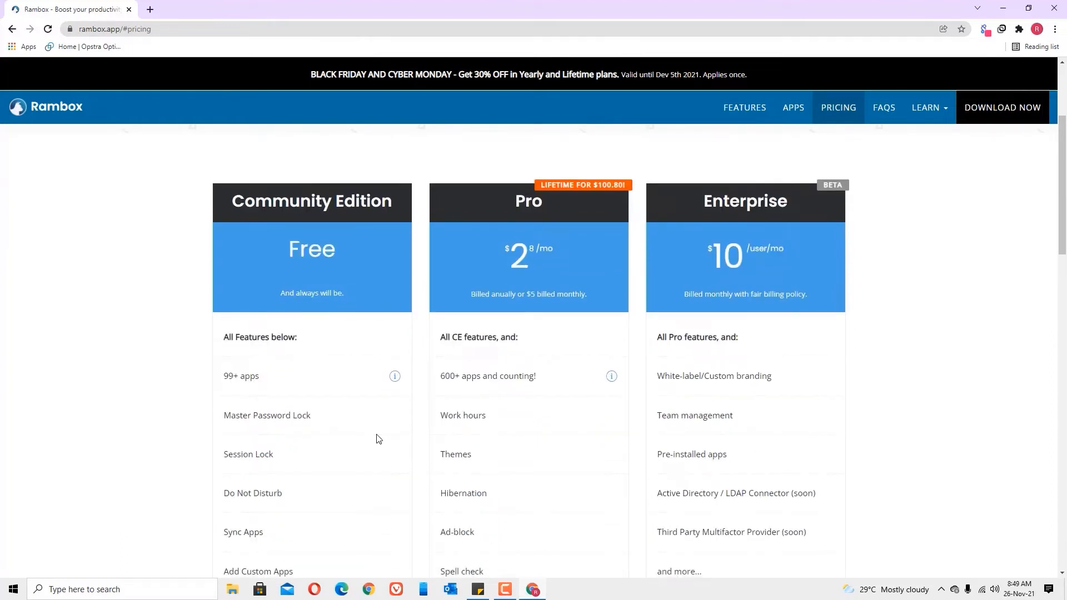
scroll("down", 3)
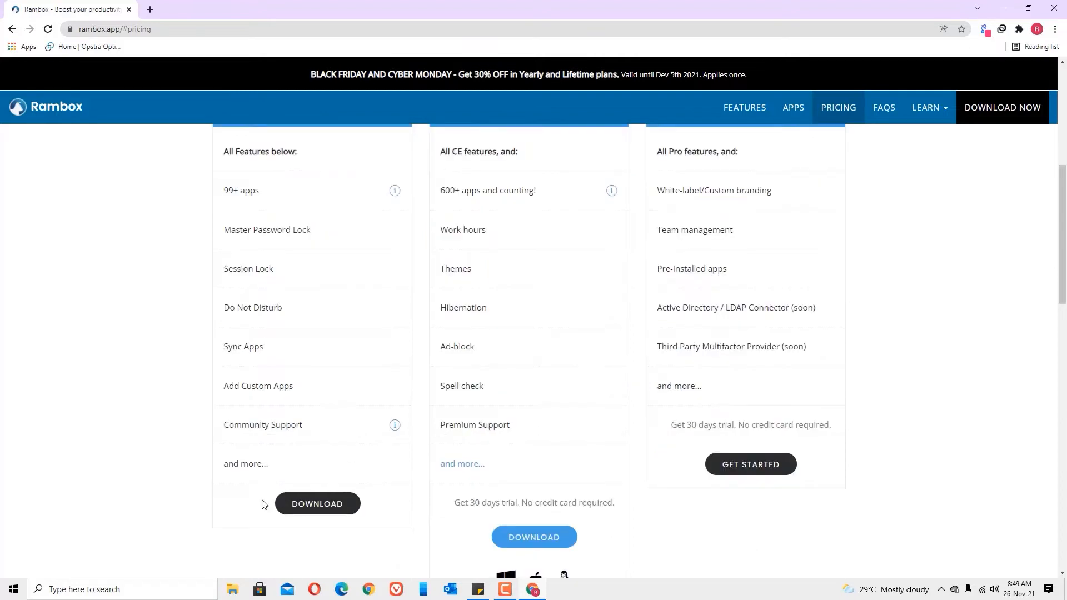
mouse_move(315, 508)
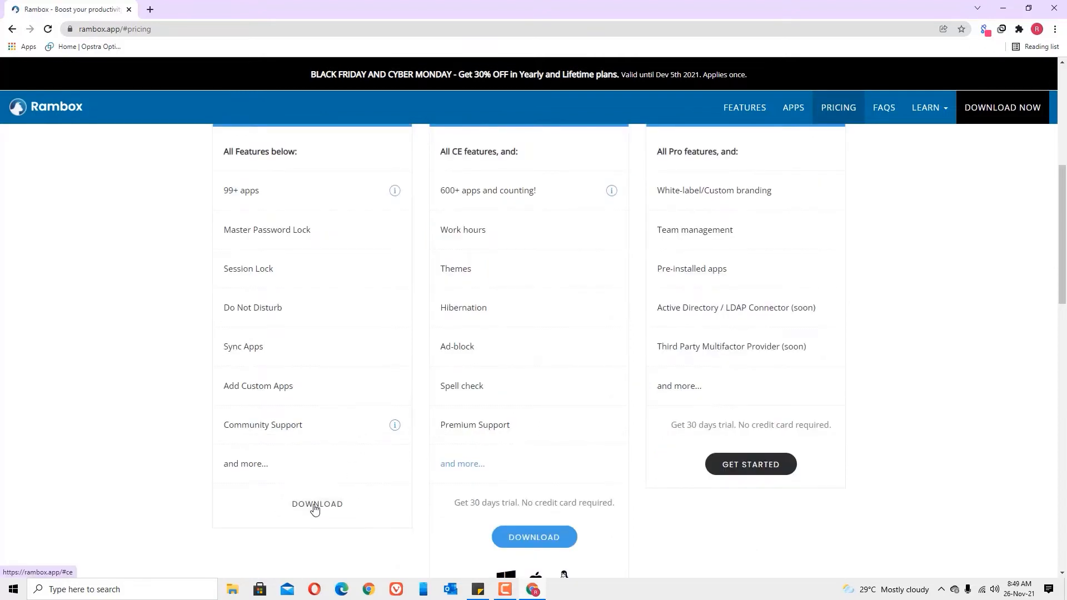
Download the Community Edition Windows installer, Rambox-0.7.9-win.exe (112 MB).
left_click(317, 505)
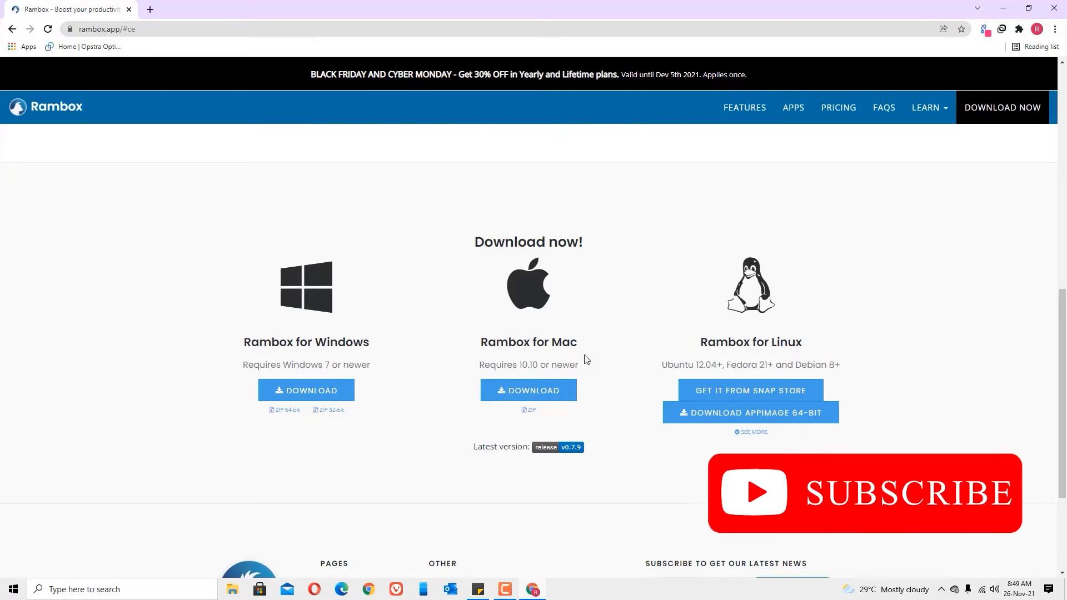
mouse_move(308, 401)
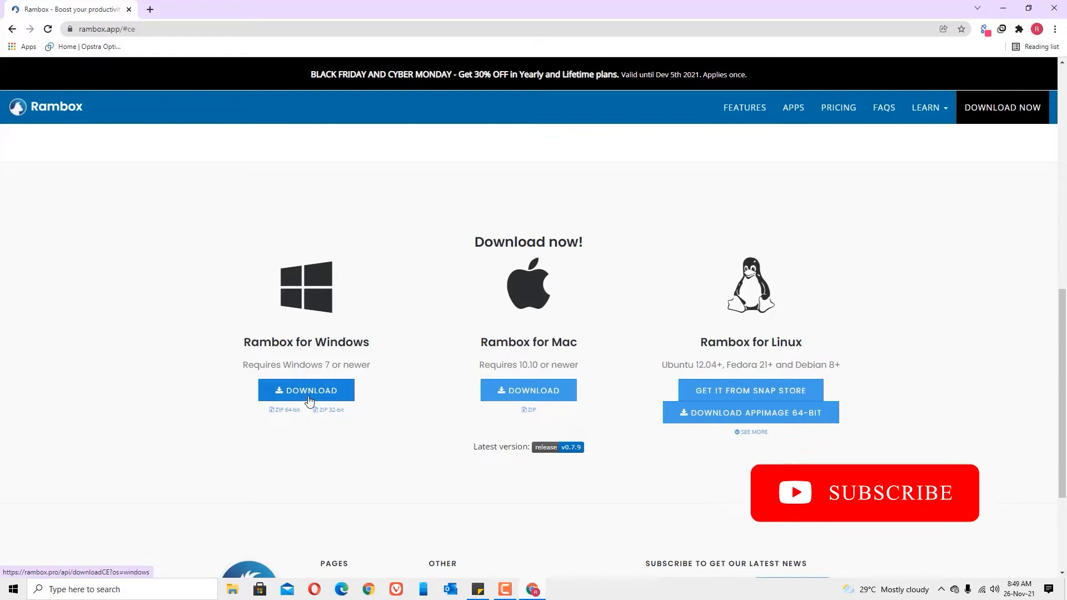
left_click(306, 391)
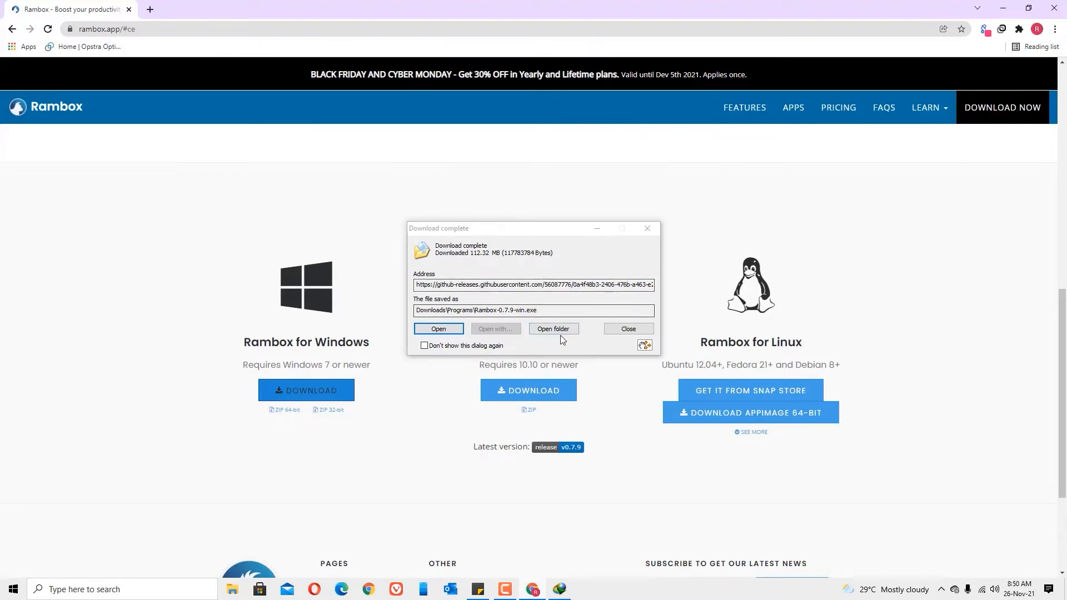
Run the Rambox-0.7.9-win installer for the current user only and launch Rambox.
left_click(554, 329)
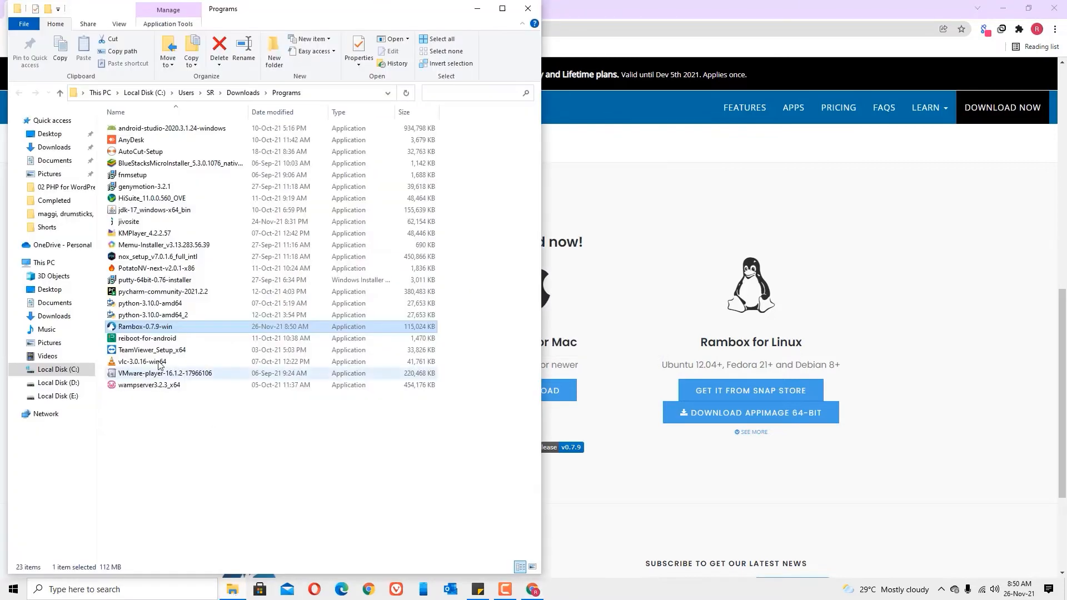
double_click(144, 326)
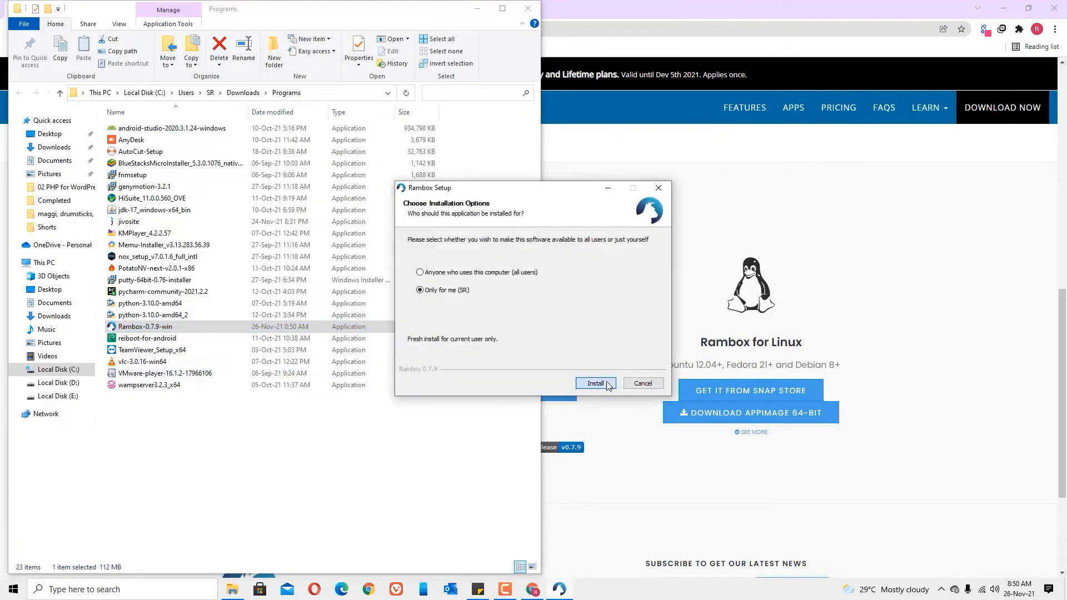
left_click(596, 384)
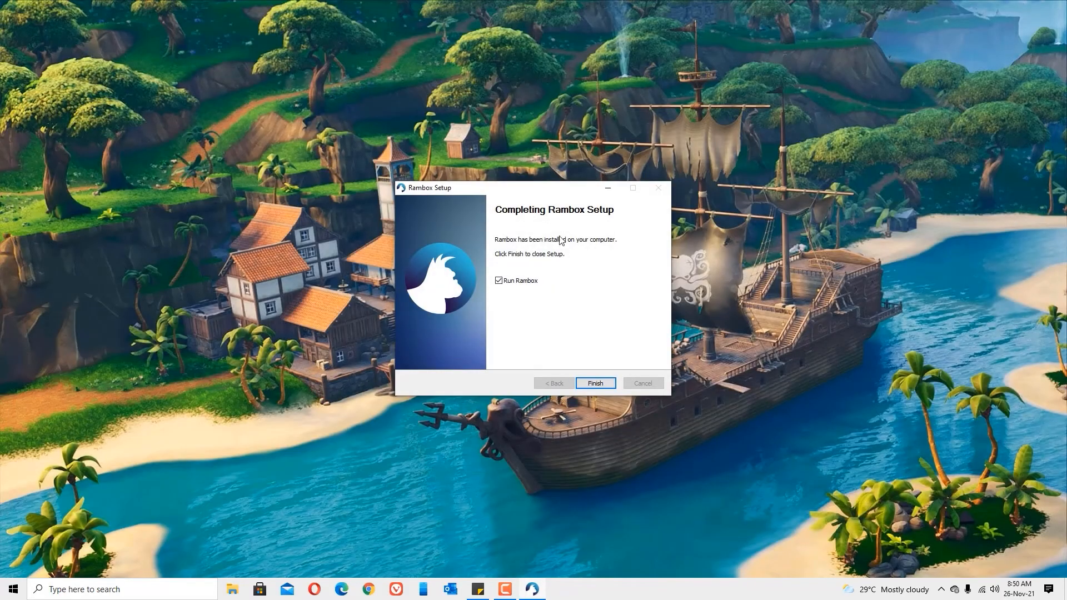
left_click(596, 383)
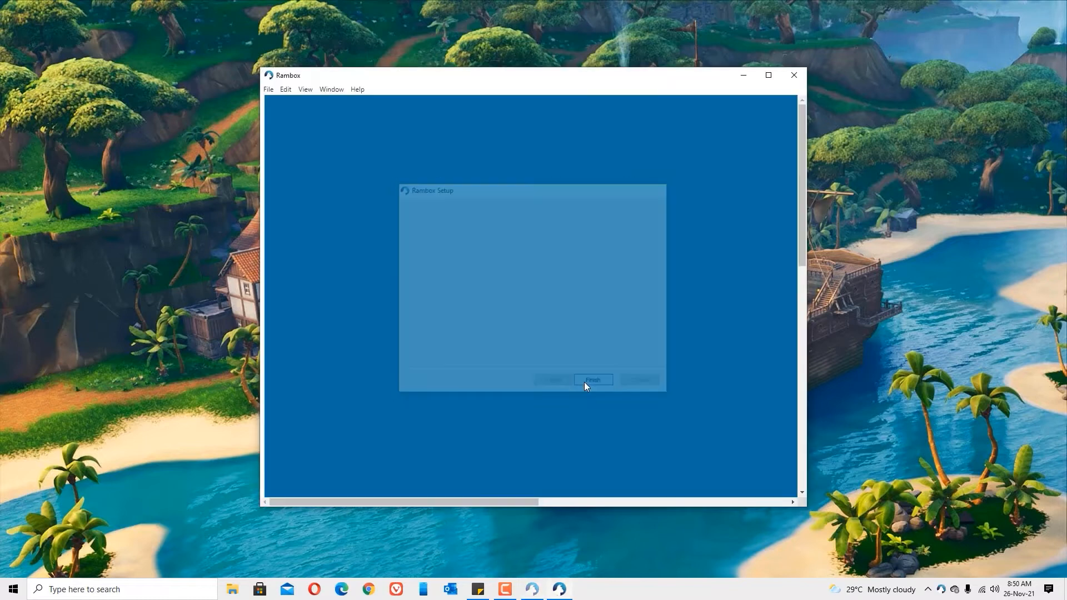
Dismiss the Black Friday offer, maximize Rambox and focus the service search box.
left_click(592, 380)
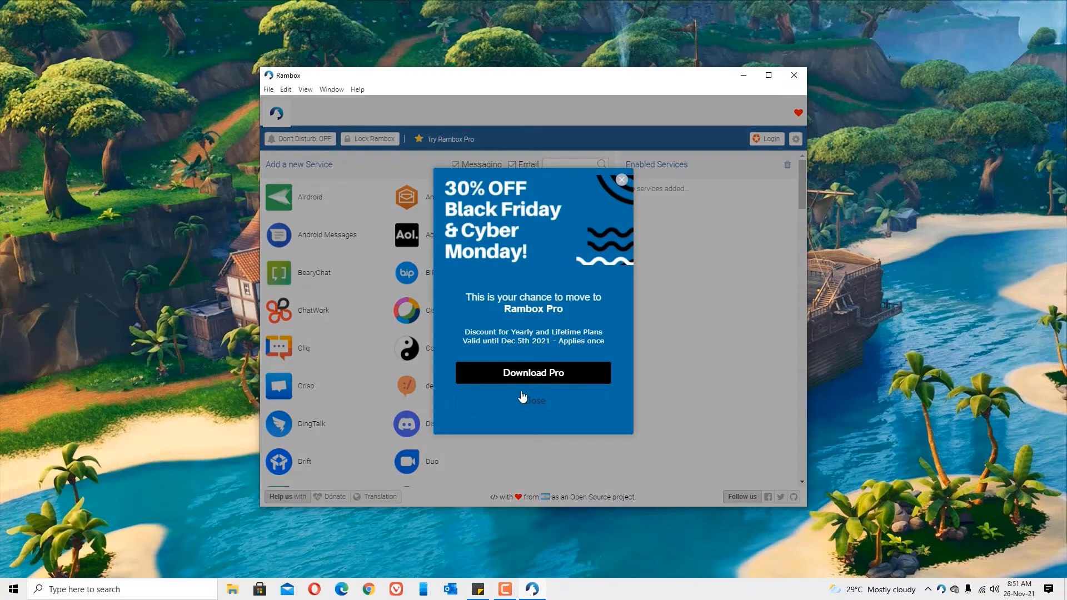
left_click(533, 401)
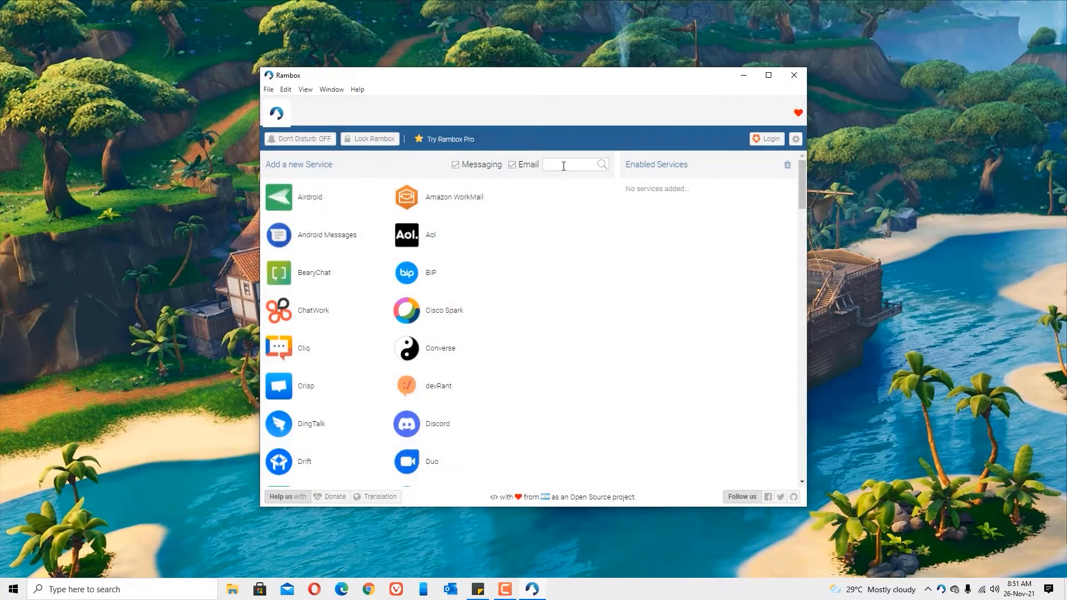
scroll("down", 3)
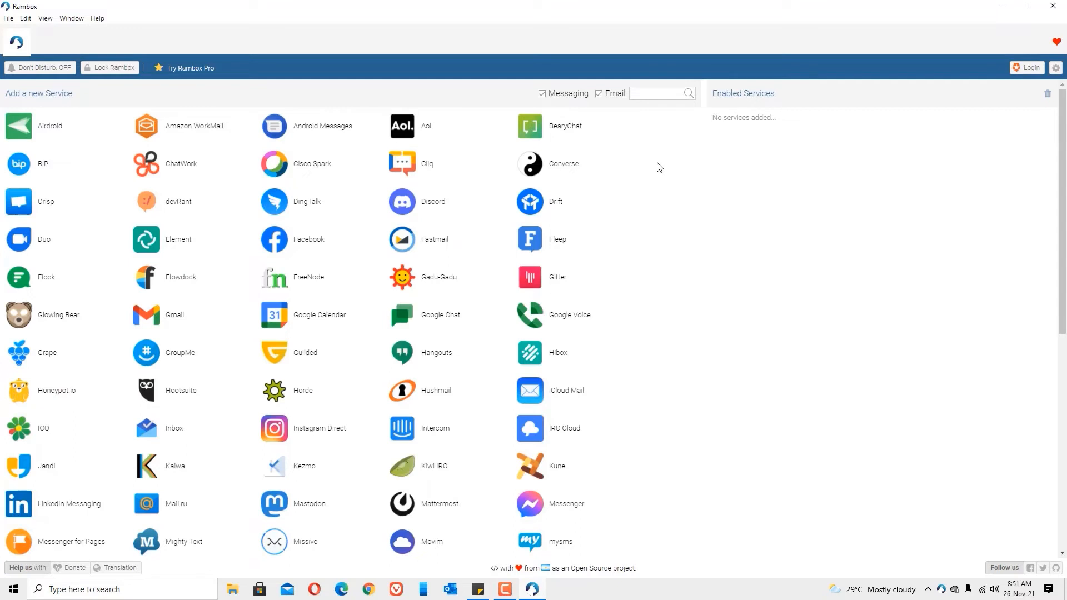
left_click(659, 93)
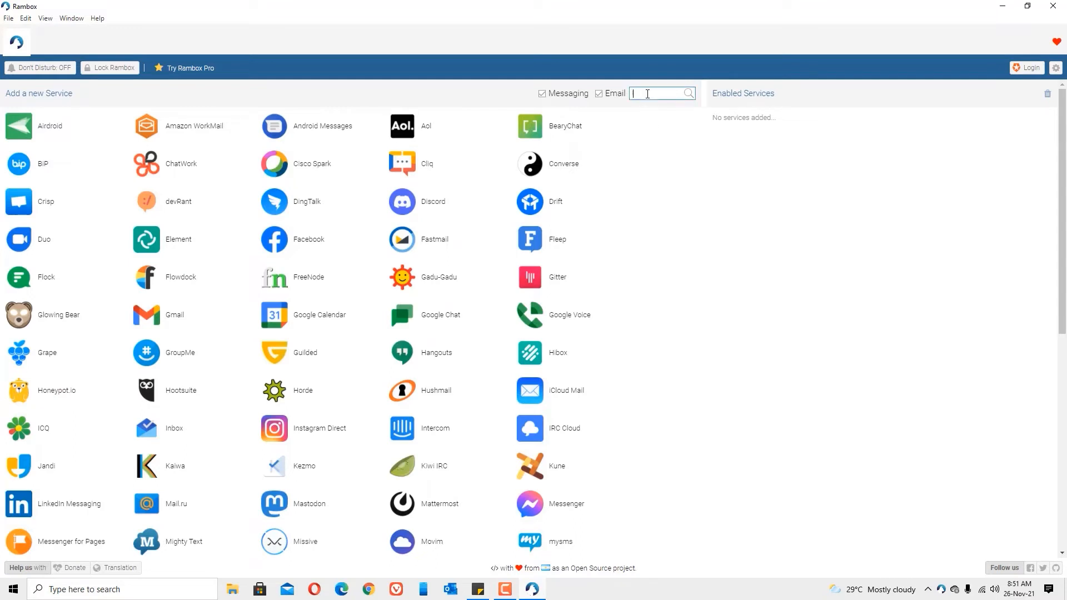
scroll("down", 3)
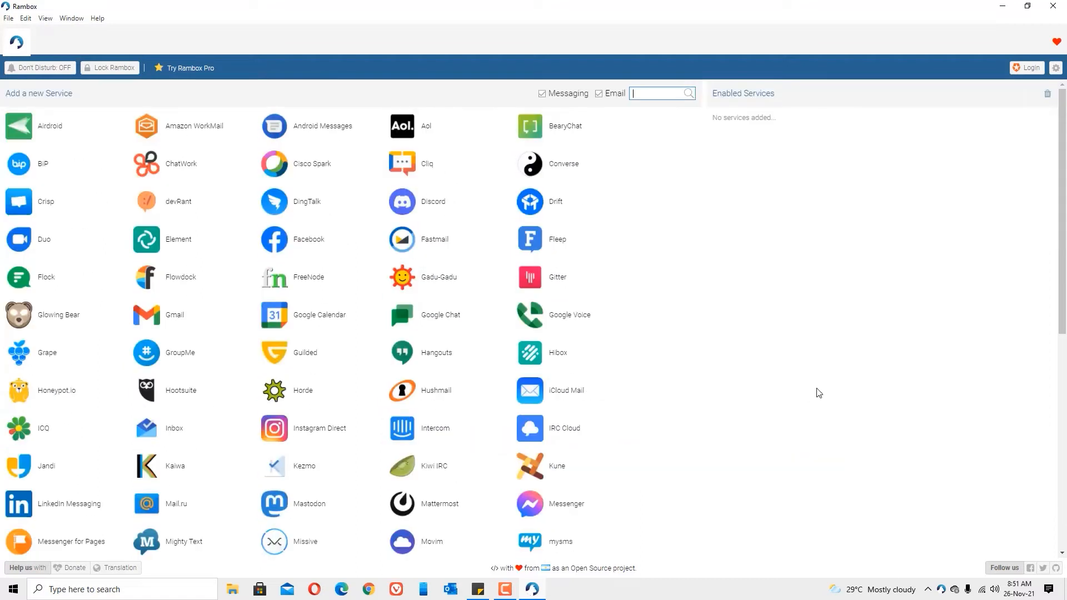
Add Facebook as a service, keeping the service name shown in its tab.
left_click(273, 239)
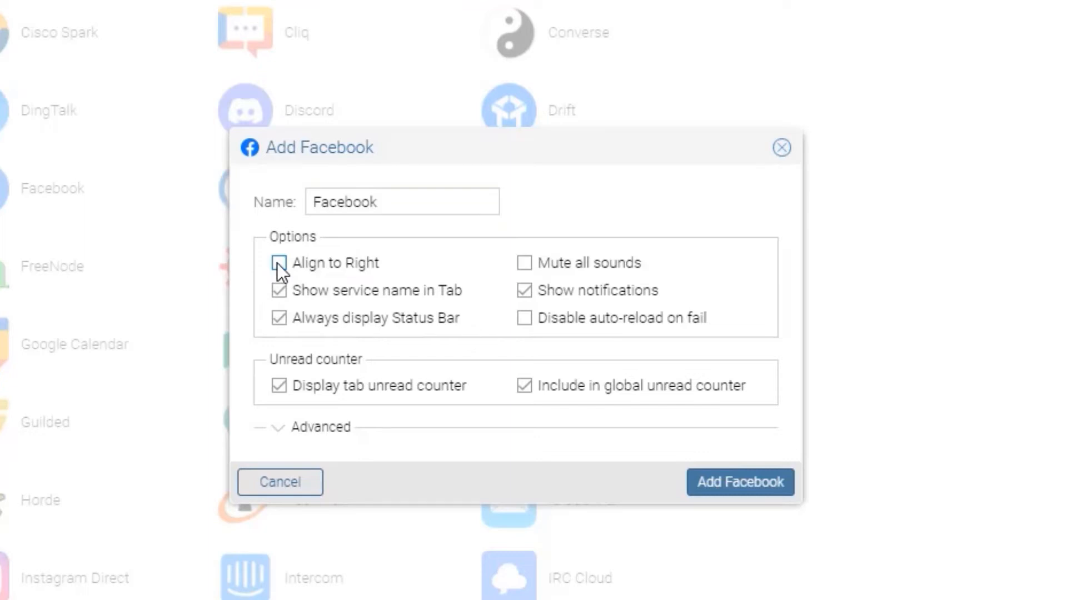
left_click(279, 291)
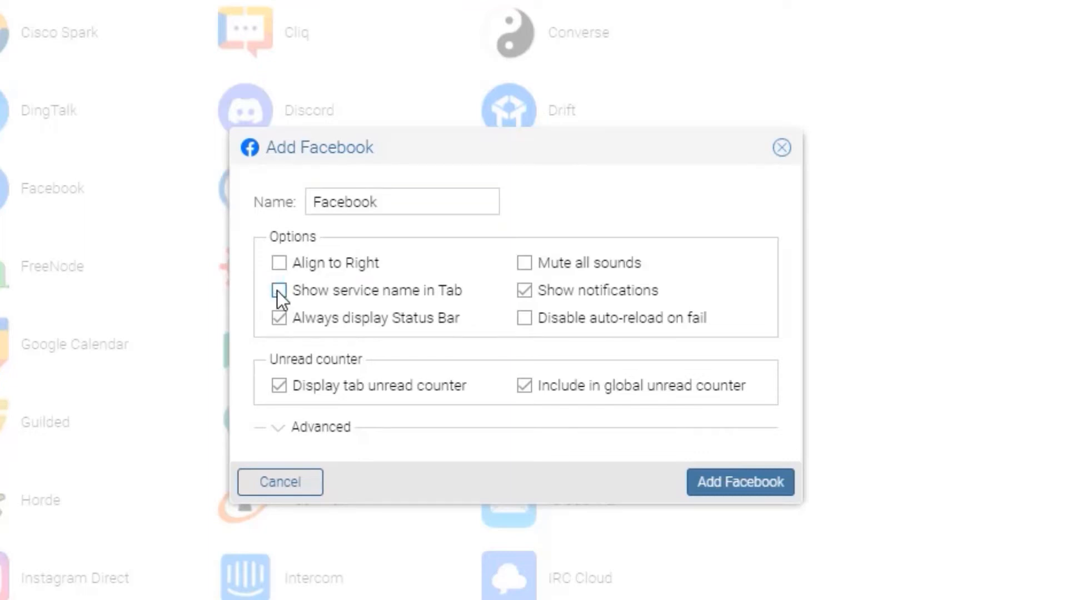
left_click(278, 290)
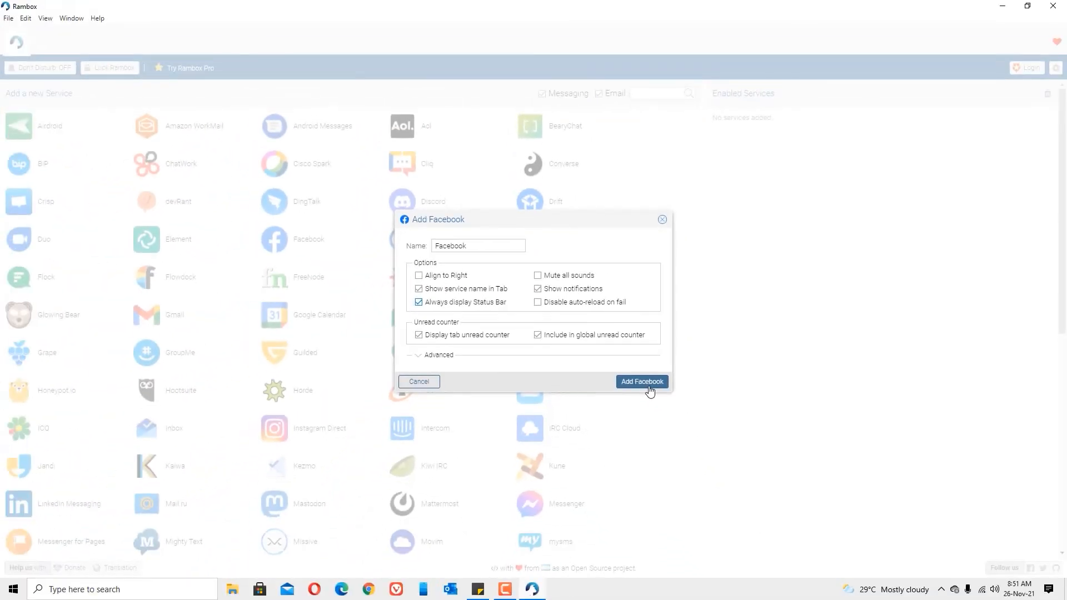
left_click(642, 382)
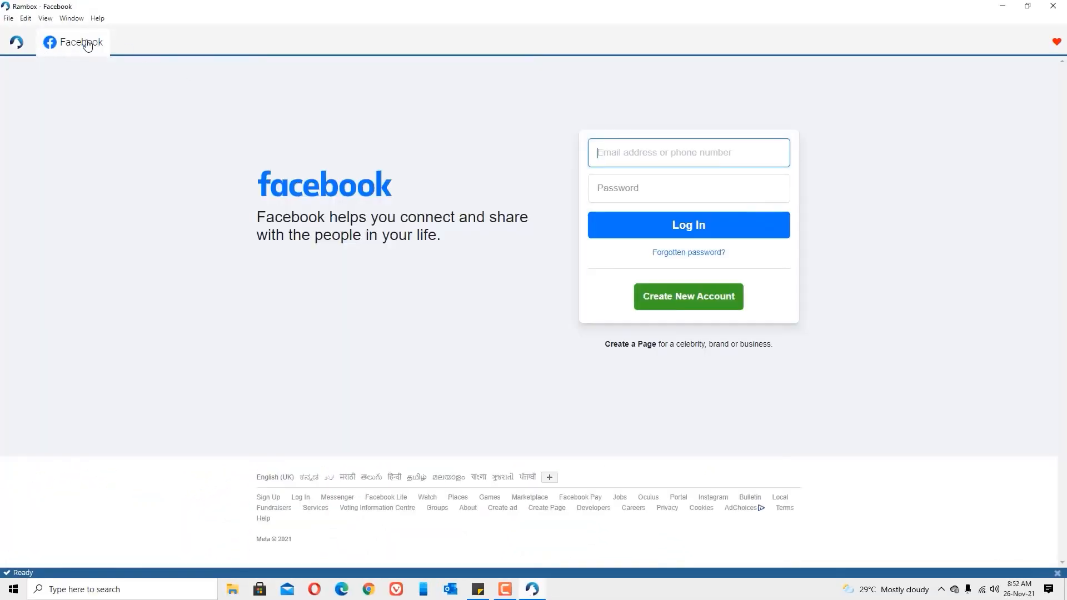
Log in to Facebook in its tab, then return to the Rambox service list.
left_click(688, 152)
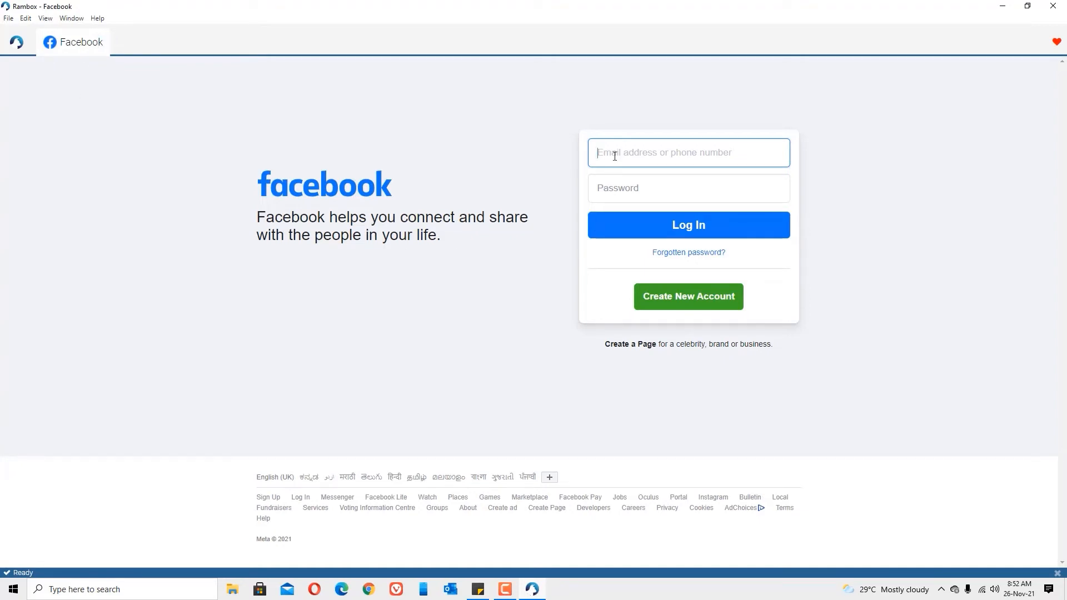
left_click(689, 225)
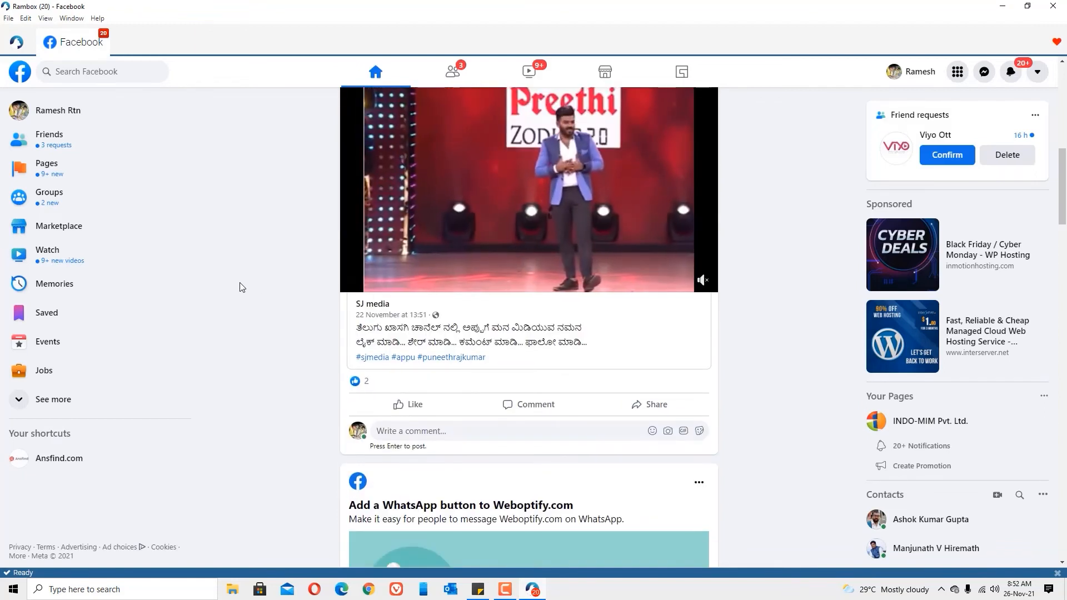
left_click(17, 41)
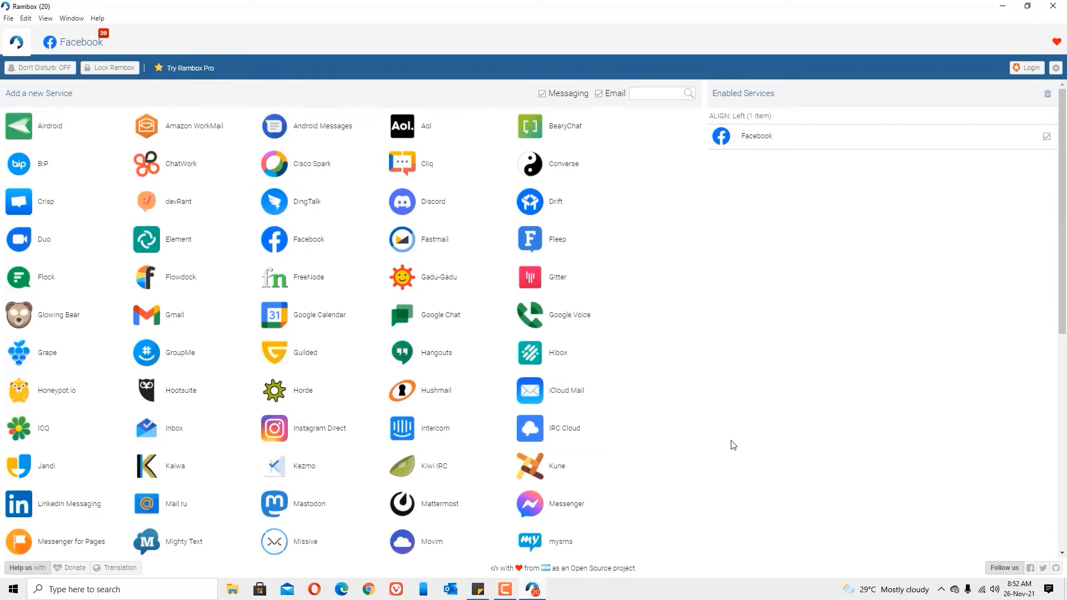
Add the remaining services, then check the Facebook tab and the Gmail inbox.
left_click(18, 504)
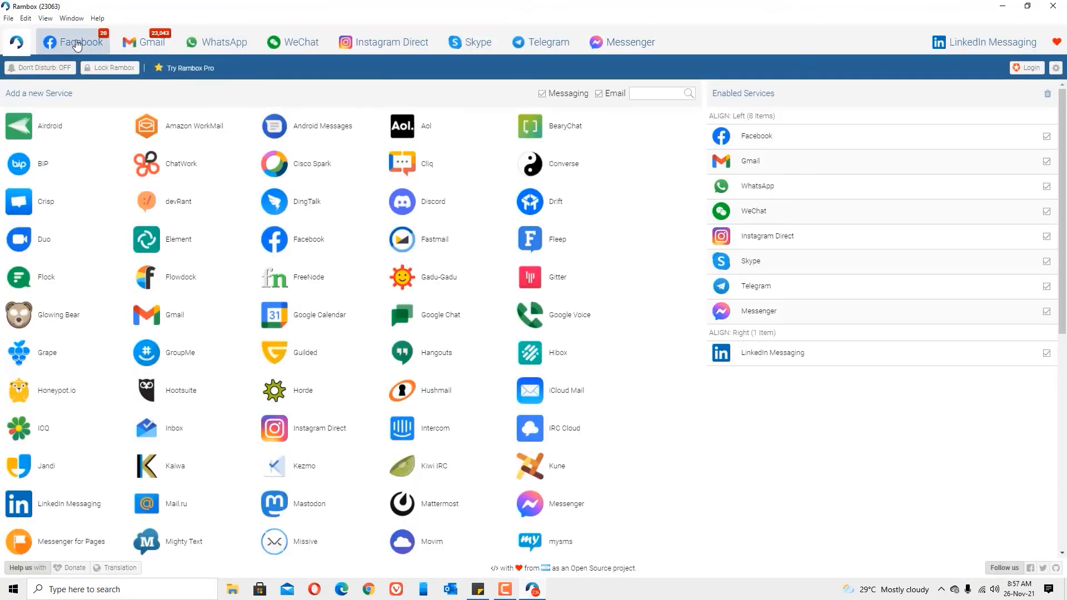
left_click(72, 42)
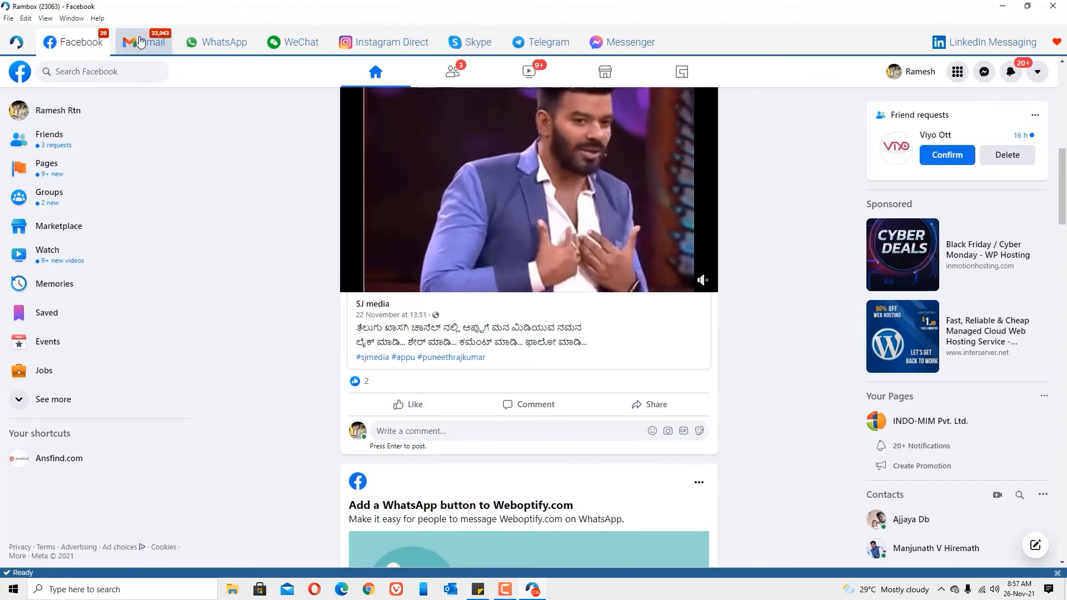
left_click(144, 42)
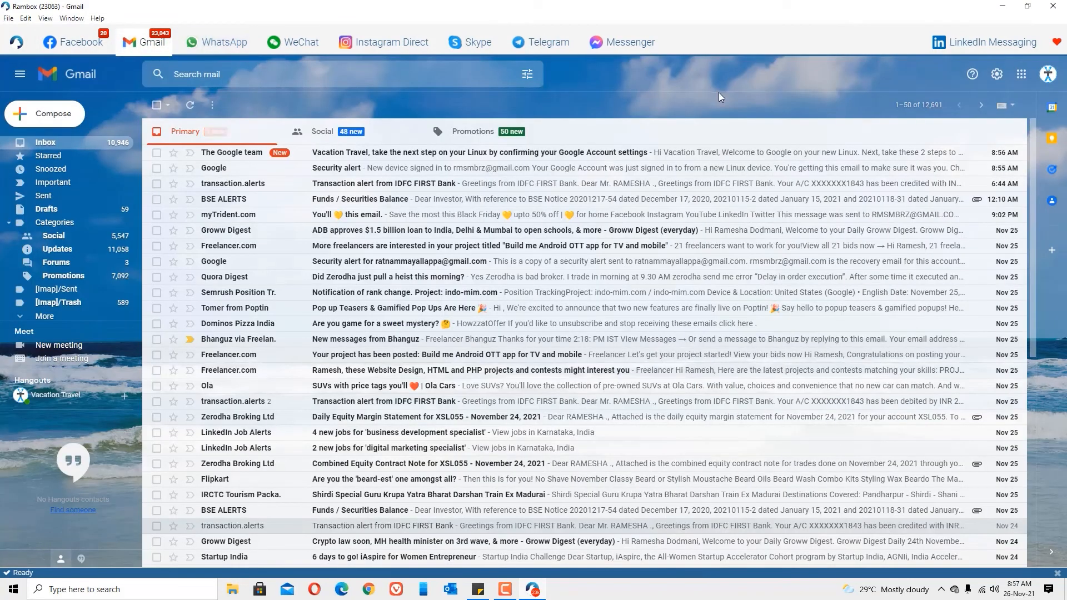
mouse_move(11, 26)
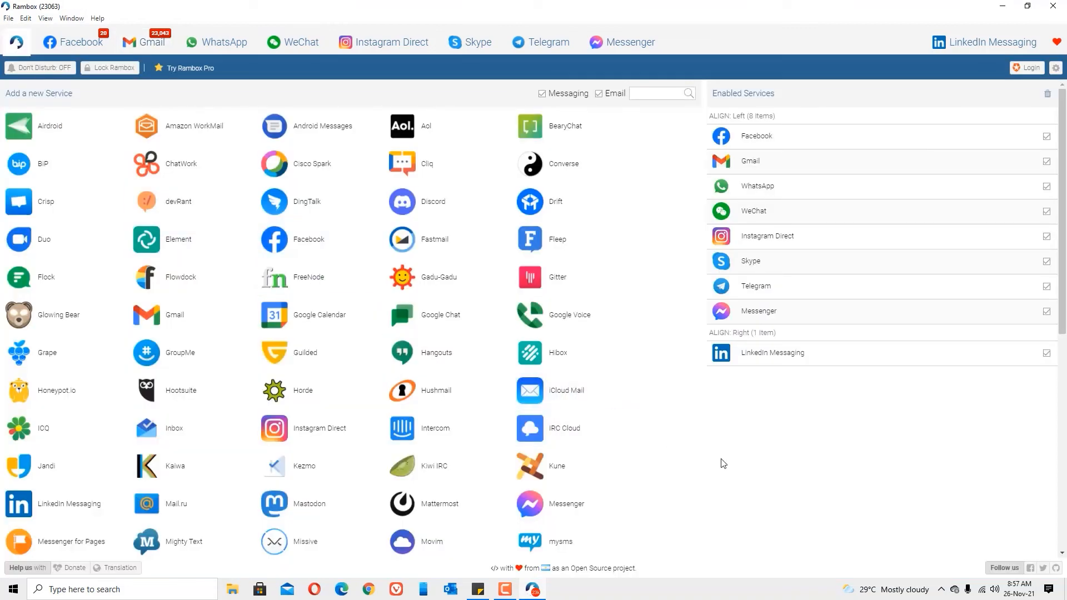
mouse_move(734, 449)
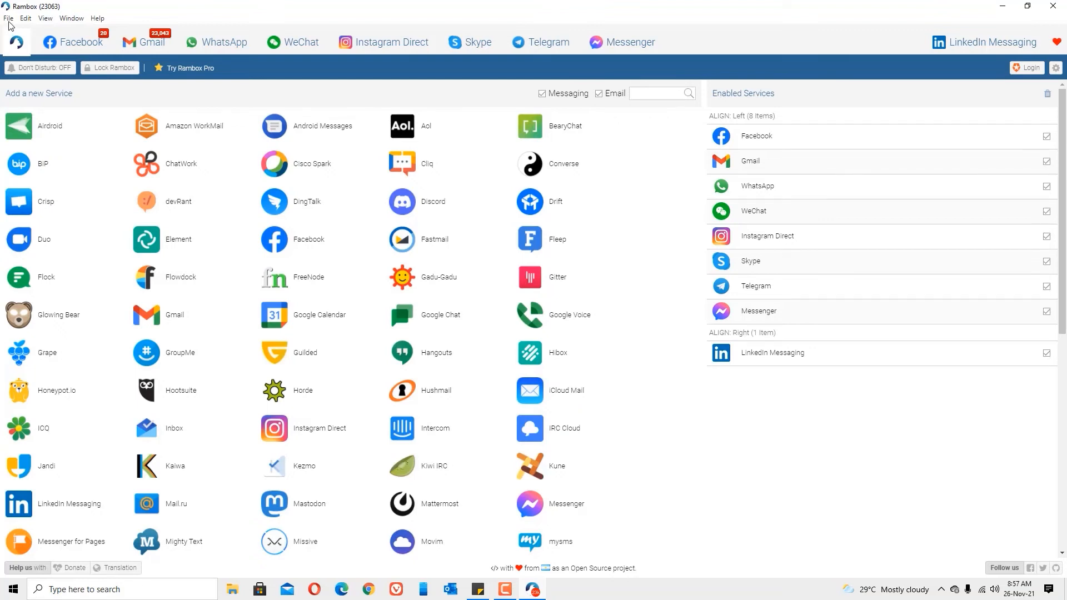
Enable a master password on startup in Rambox Preferences and save it.
left_click(10, 19)
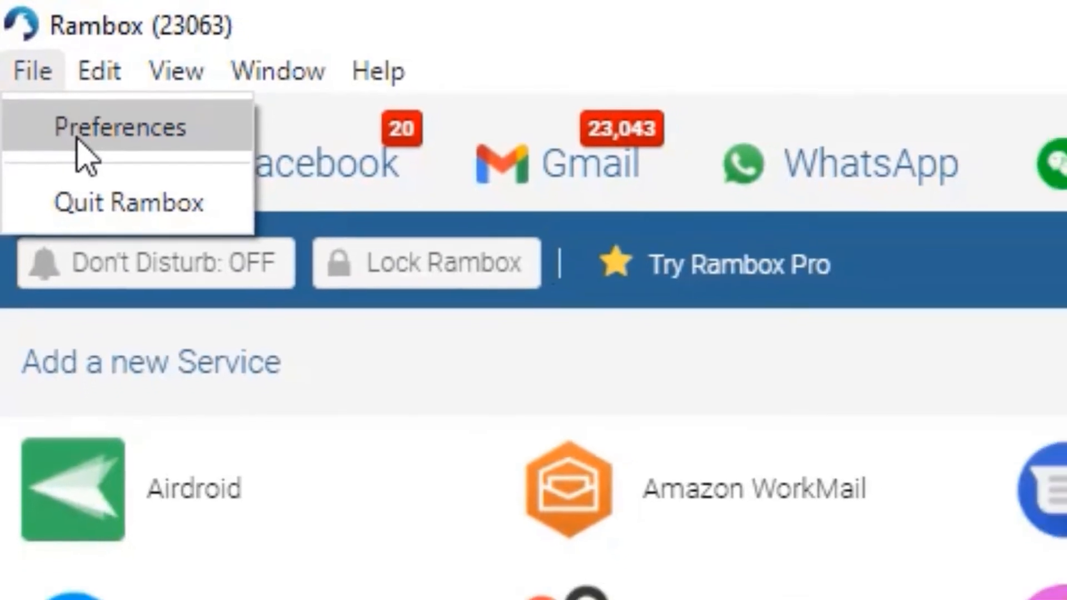
left_click(117, 128)
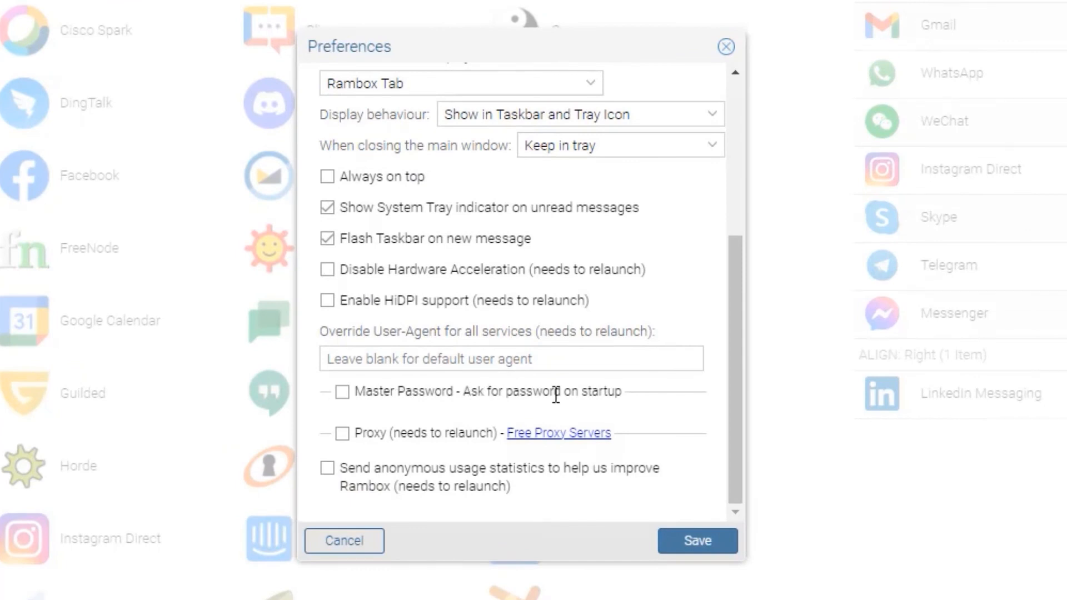
mouse_move(584, 399)
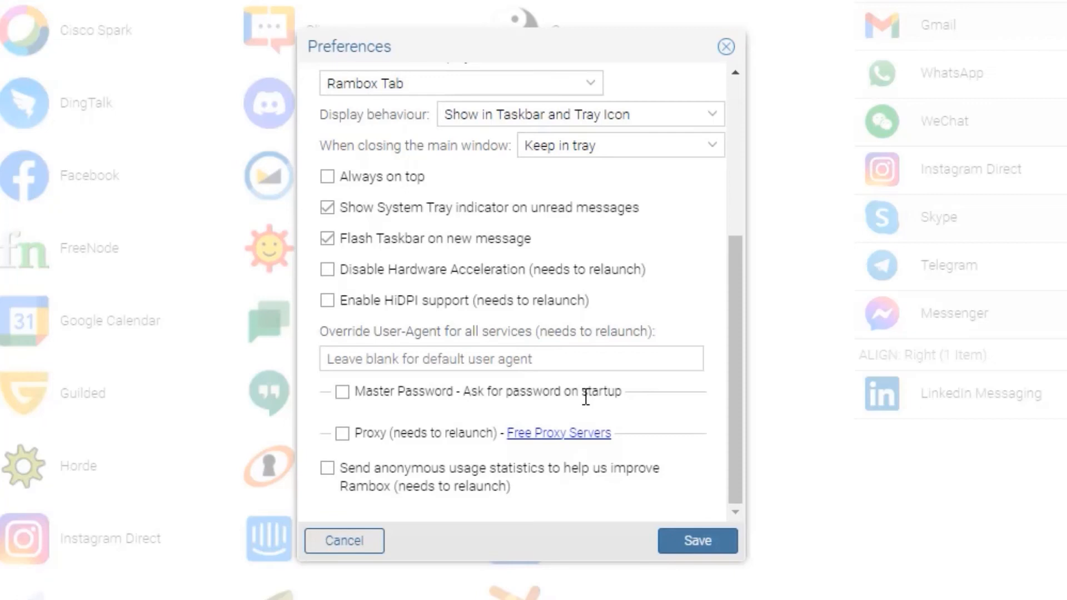
left_click(340, 390)
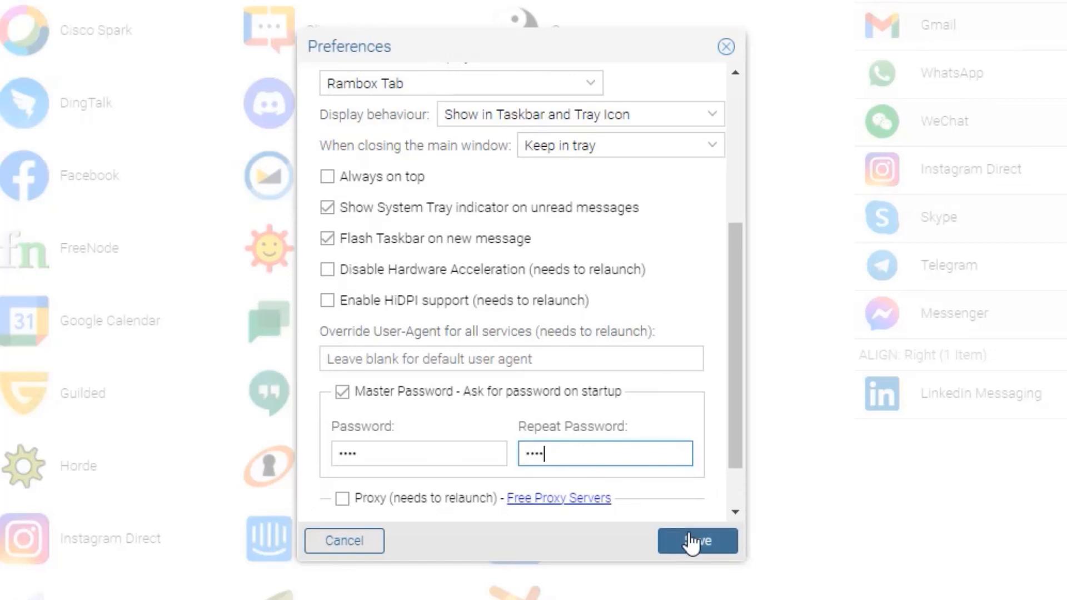
left_click(697, 540)
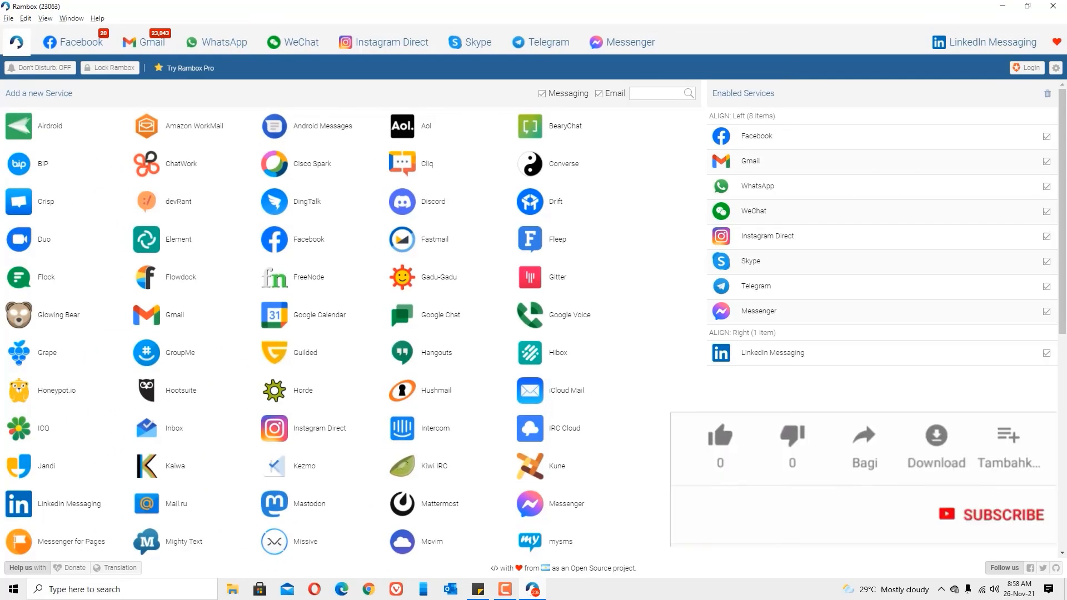
left_click(720, 436)
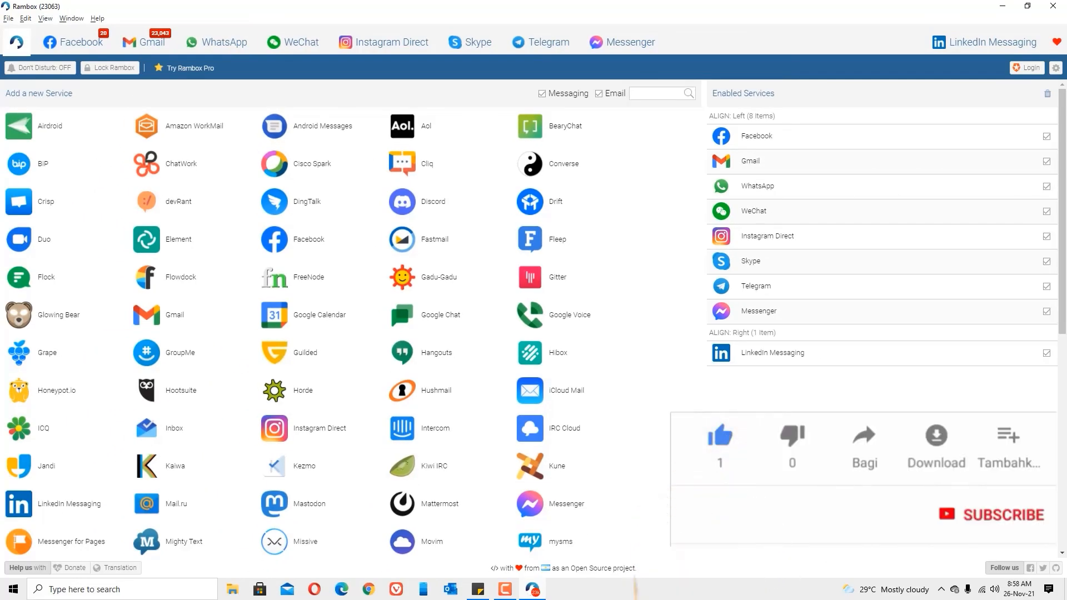